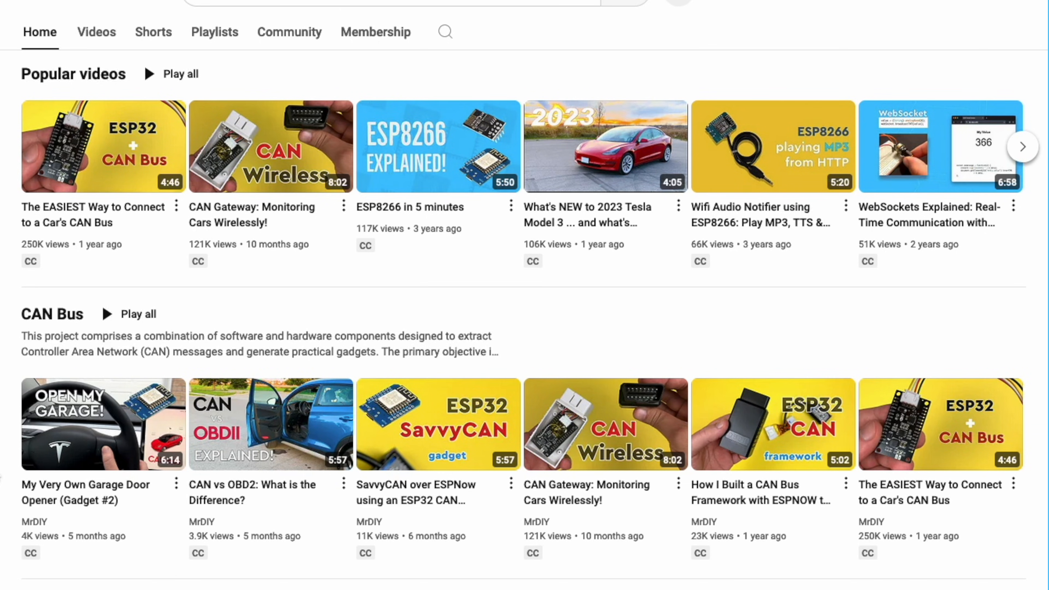
{"action": "mouse_move", "coordinate": [416, 441]}
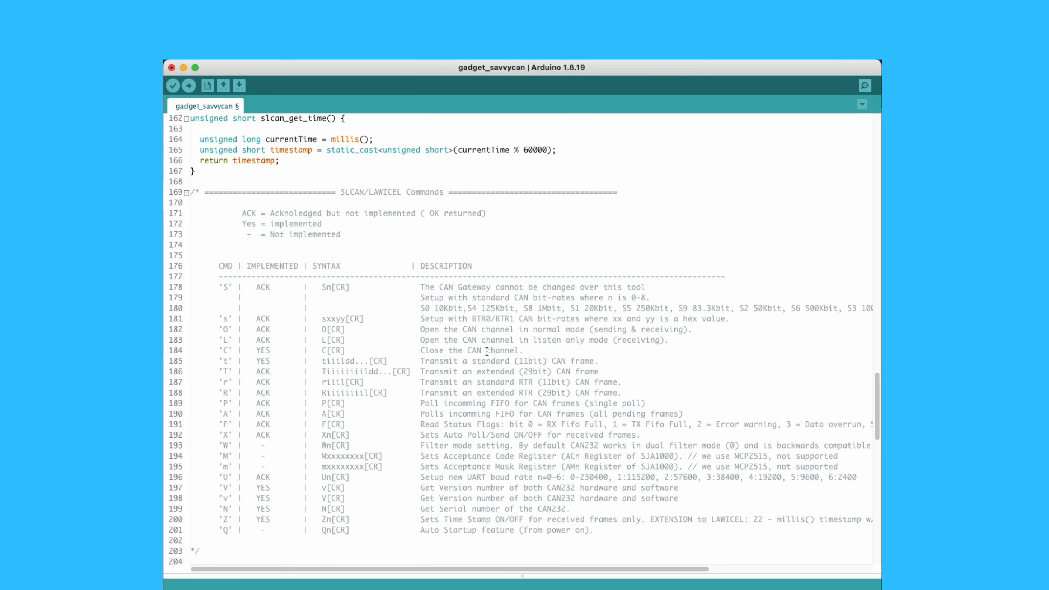
Review the ESP32RET.ino source and highlight a line in the loadSettings code
{"action": "scroll", "scroll_direction": "down", "scroll_amount": 3}
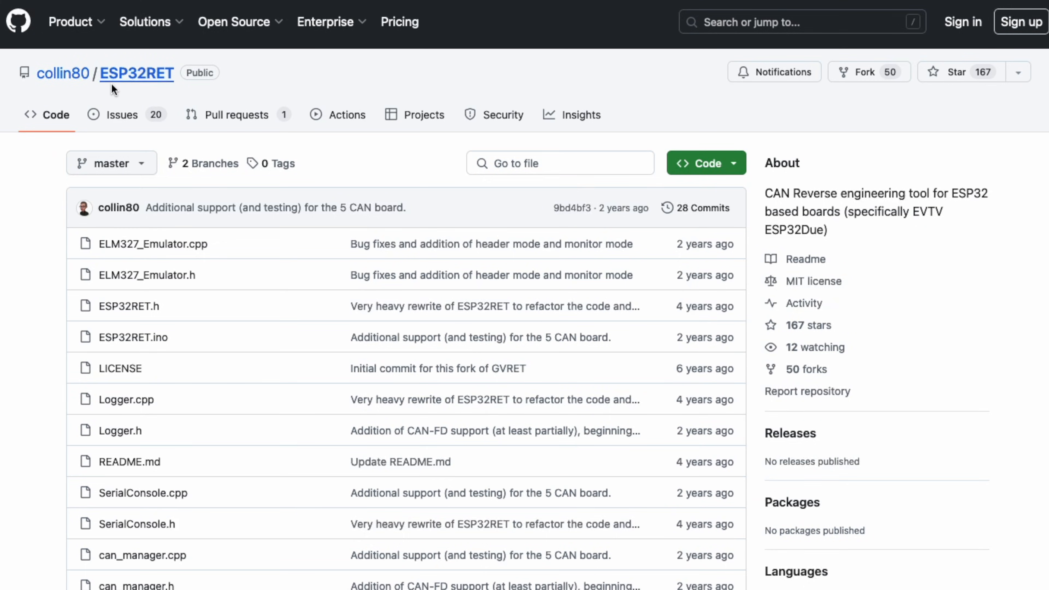
{"action": "mouse_move", "coordinate": [148, 96]}
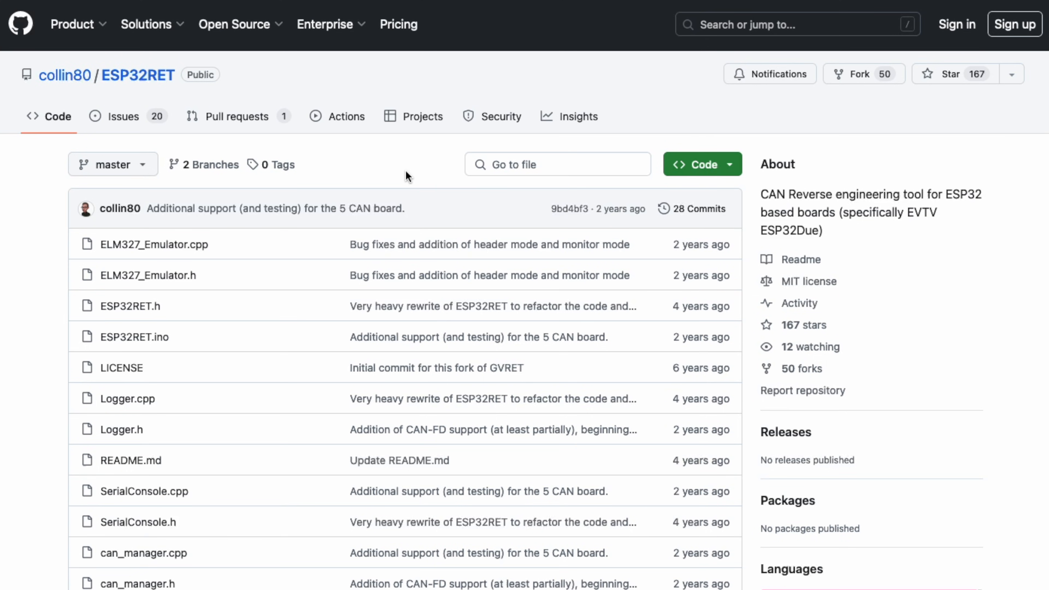
{"action": "mouse_move", "coordinate": [237, 229]}
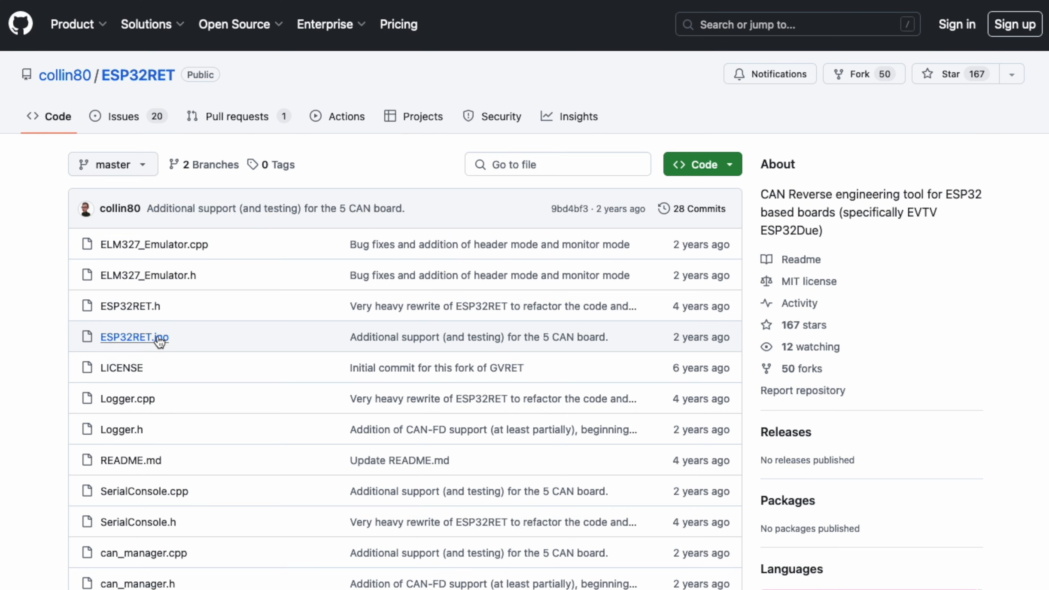
{"action": "left_click", "coordinate": [134, 337]}
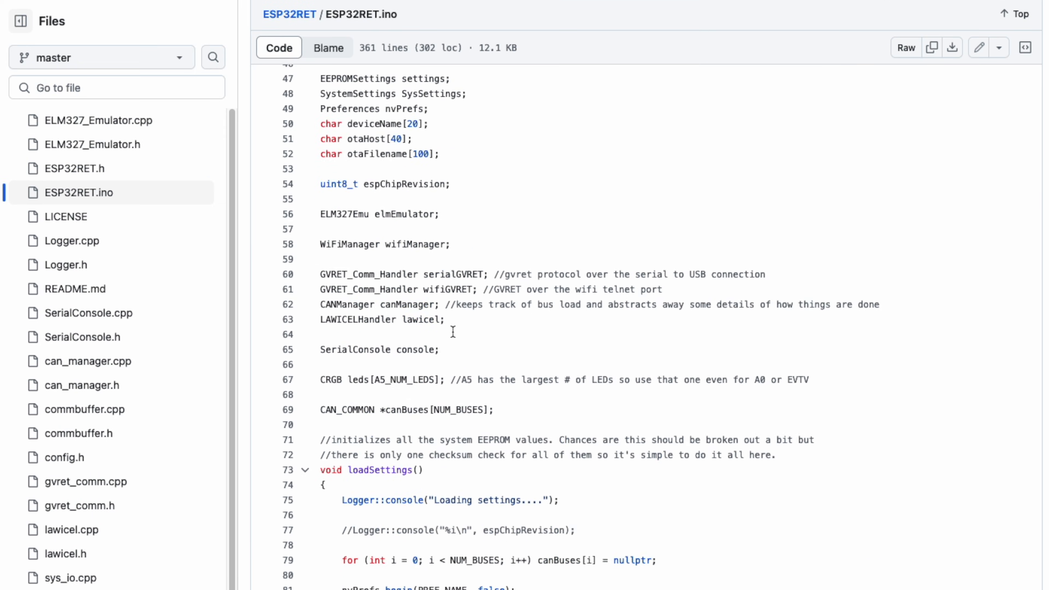
{"action": "scroll", "scroll_direction": "down", "scroll_amount": 3}
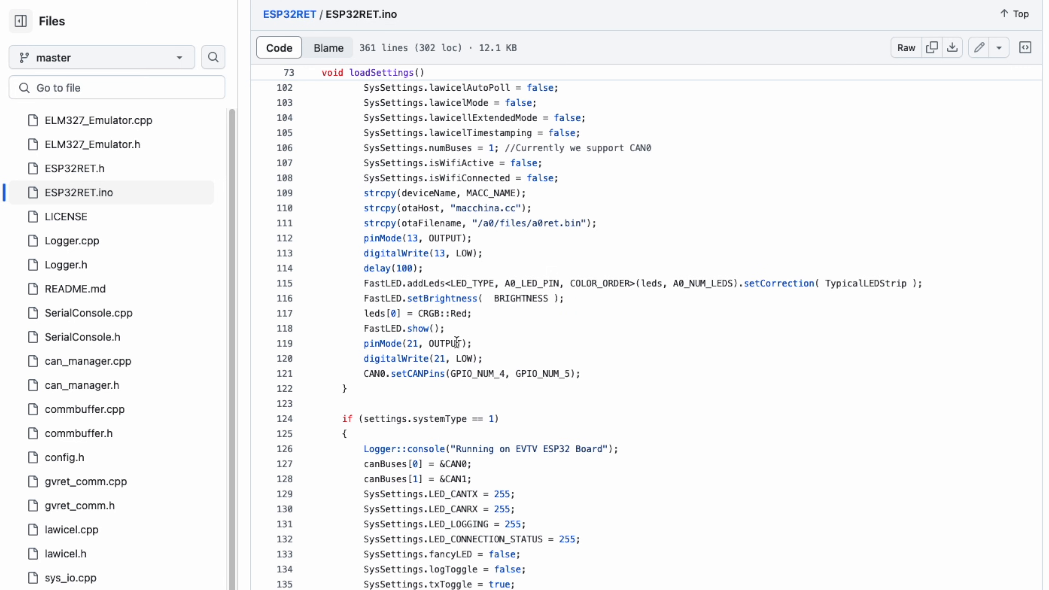
{"action": "triple_click", "coordinate": [452, 373]}
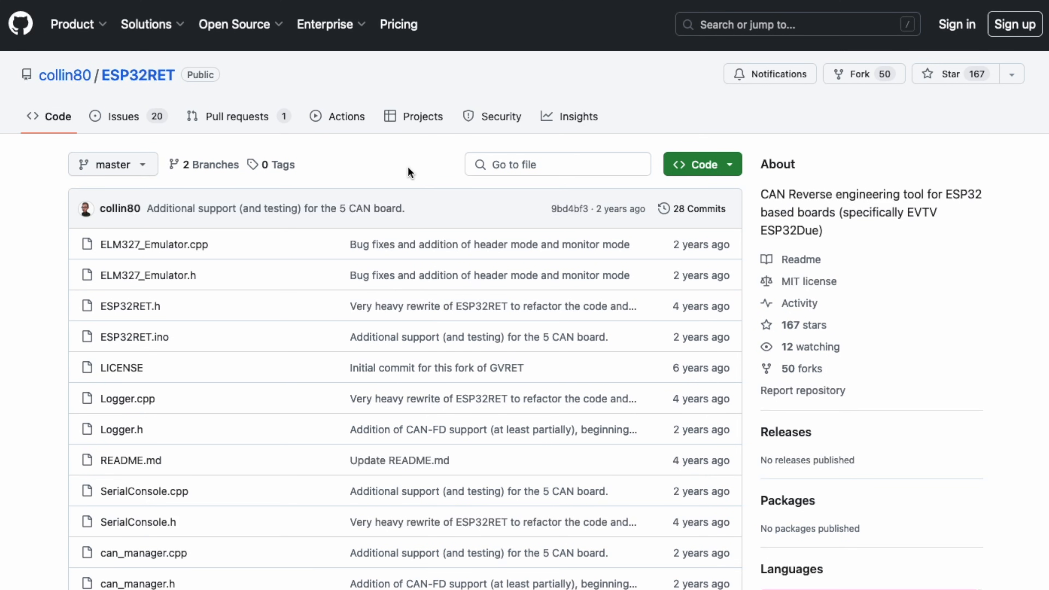
{"action": "mouse_move", "coordinate": [295, 208]}
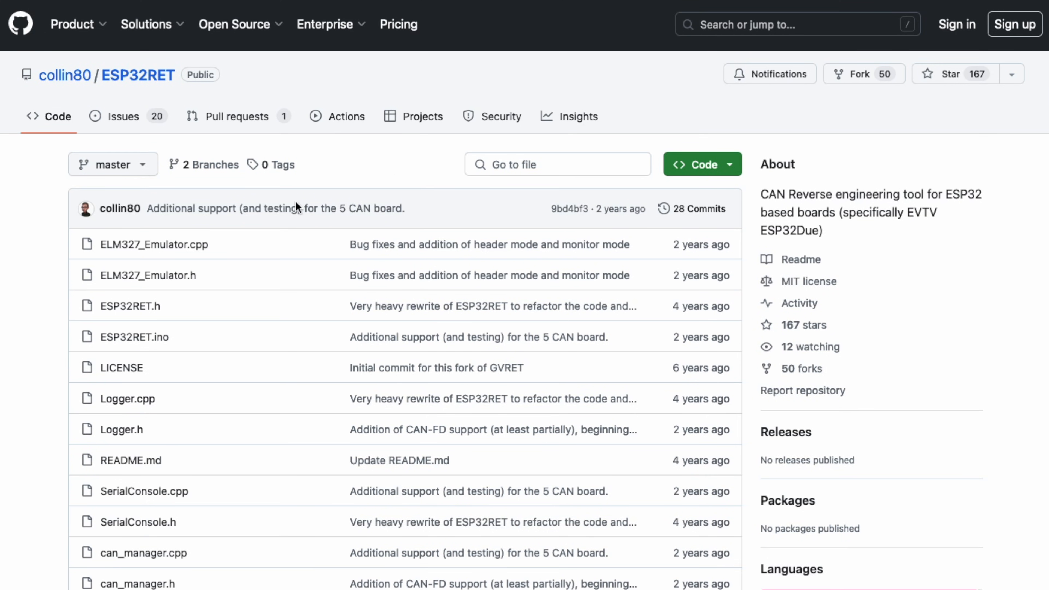
{"action": "left_click", "coordinate": [134, 337]}
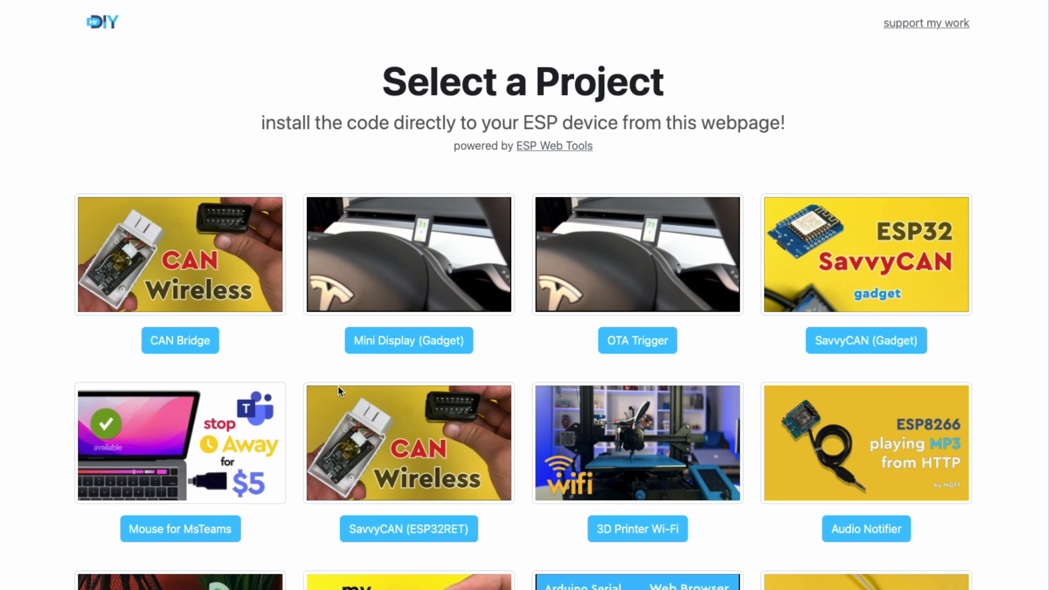
{"action": "mouse_move", "coordinate": [409, 550]}
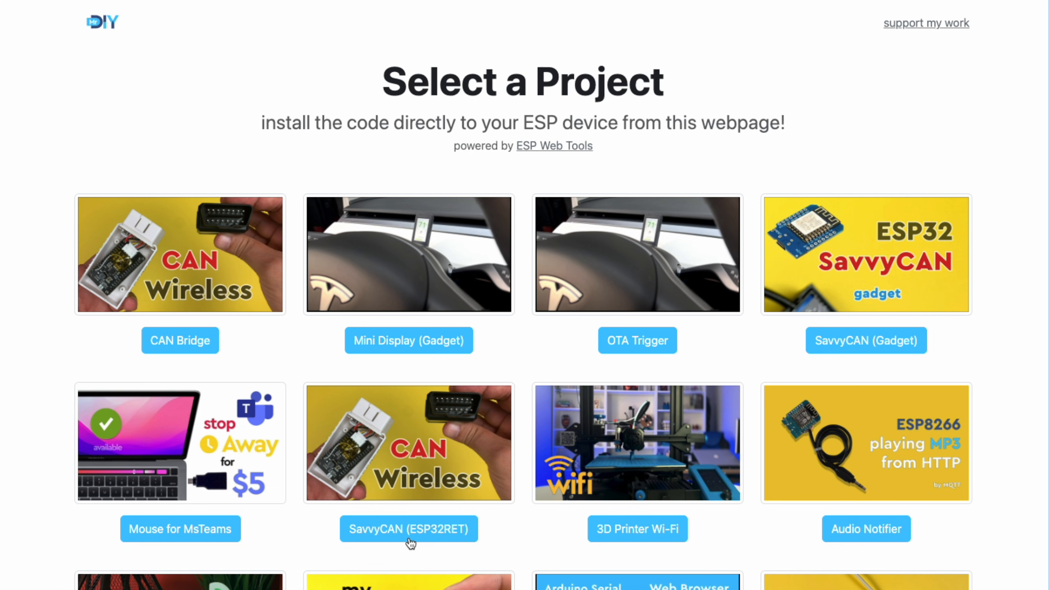
Start installing the SavvyCAN (ESP32RET) firmware onto the ESP device
{"action": "left_click", "coordinate": [408, 536]}
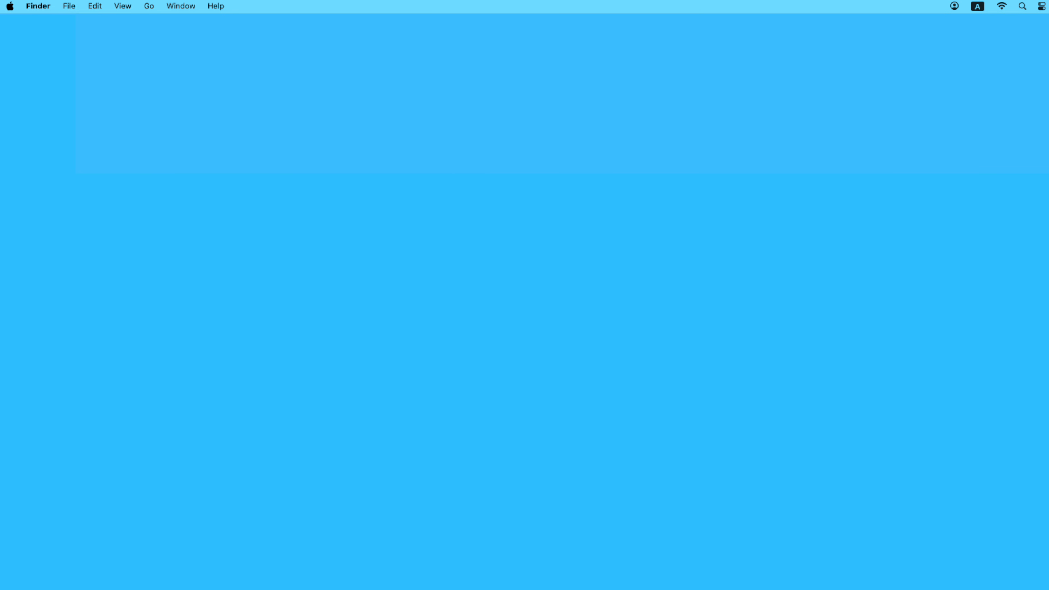
Show the Wi-Fi network list to check the Wireless CAN connection
{"action": "left_click", "coordinate": [1002, 7]}
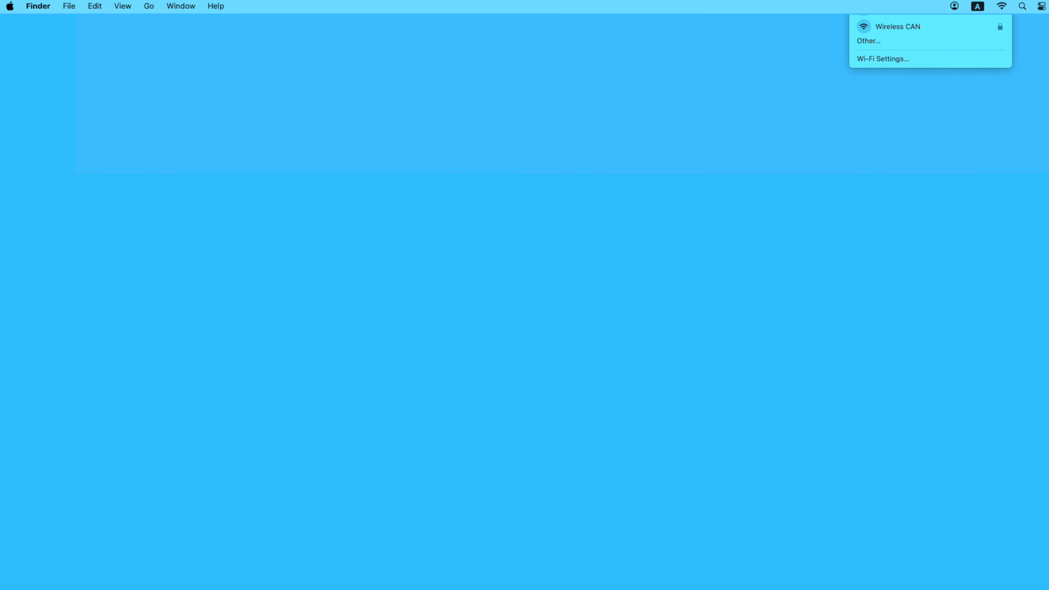
{"action": "mouse_move", "coordinate": [781, 32]}
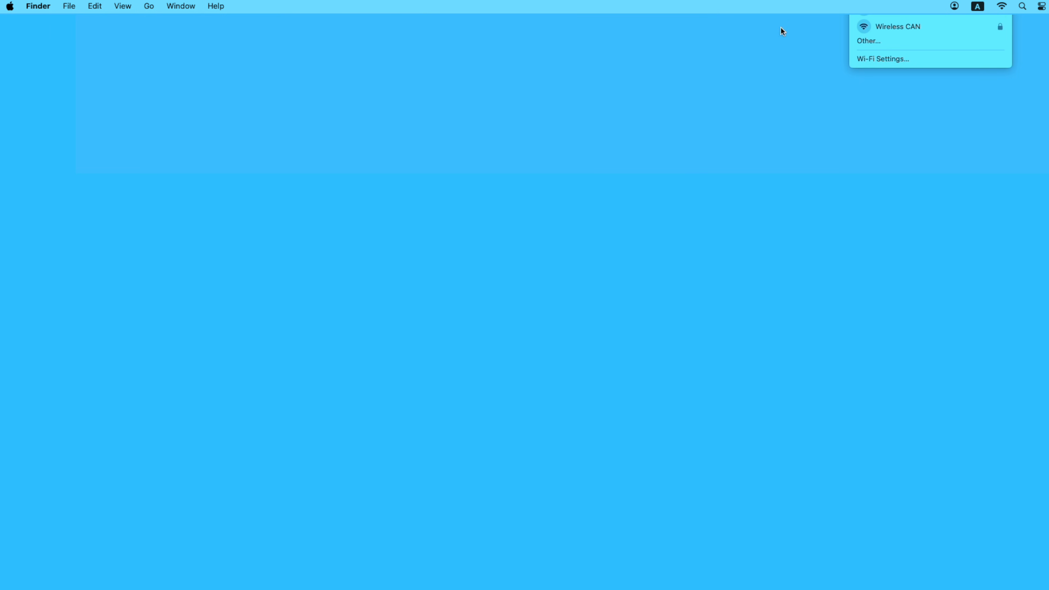
{"action": "mouse_move", "coordinate": [944, 31]}
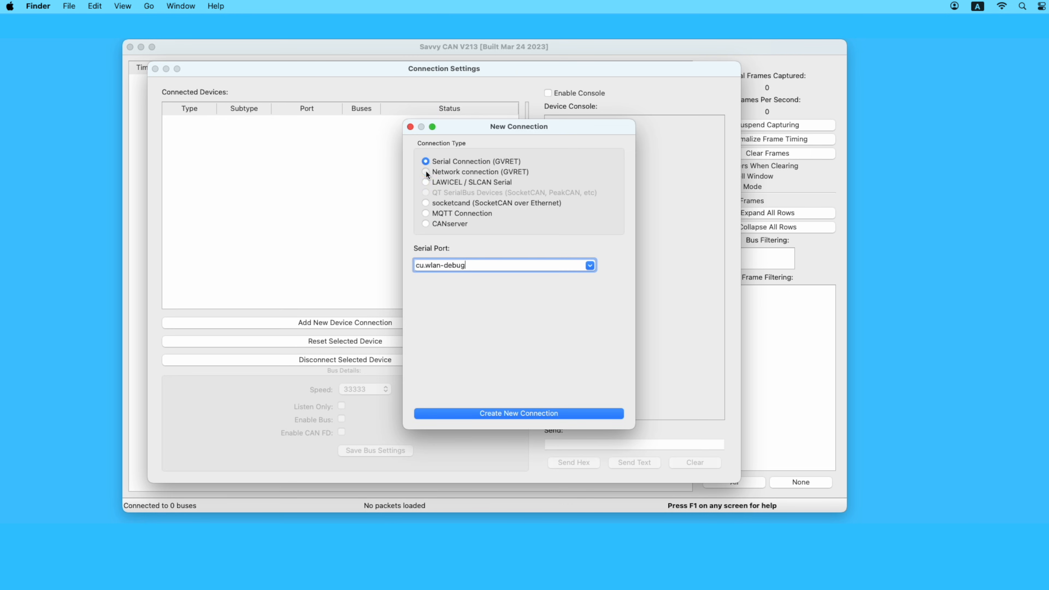
Create a Network (GVRET) connection to 192.168.4.1 and choose its CAN bus speed
{"action": "left_click", "coordinate": [425, 171]}
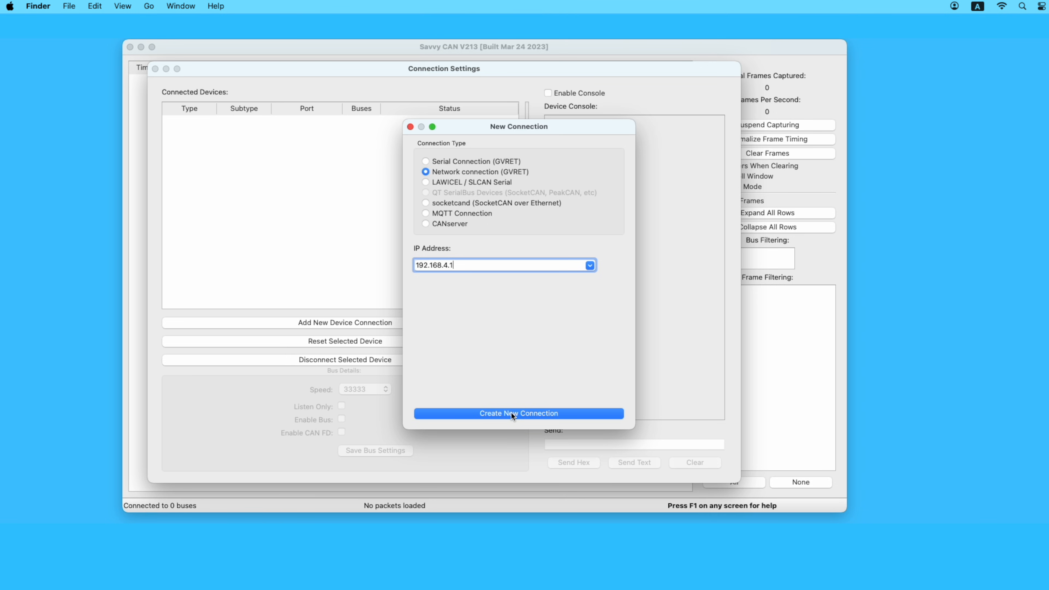
{"action": "left_click", "coordinate": [513, 413]}
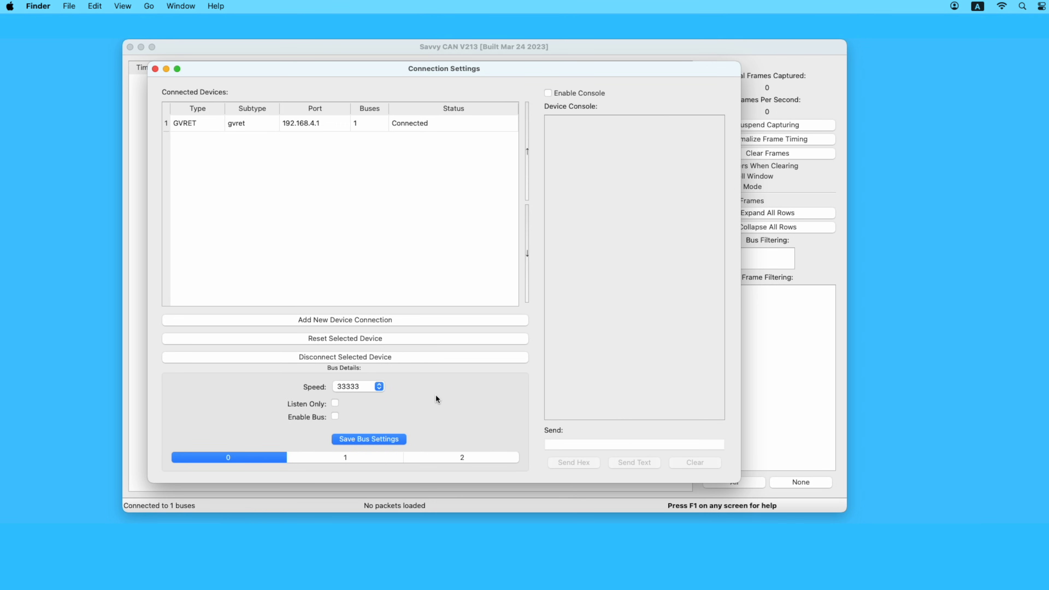
{"action": "left_click", "coordinate": [379, 386]}
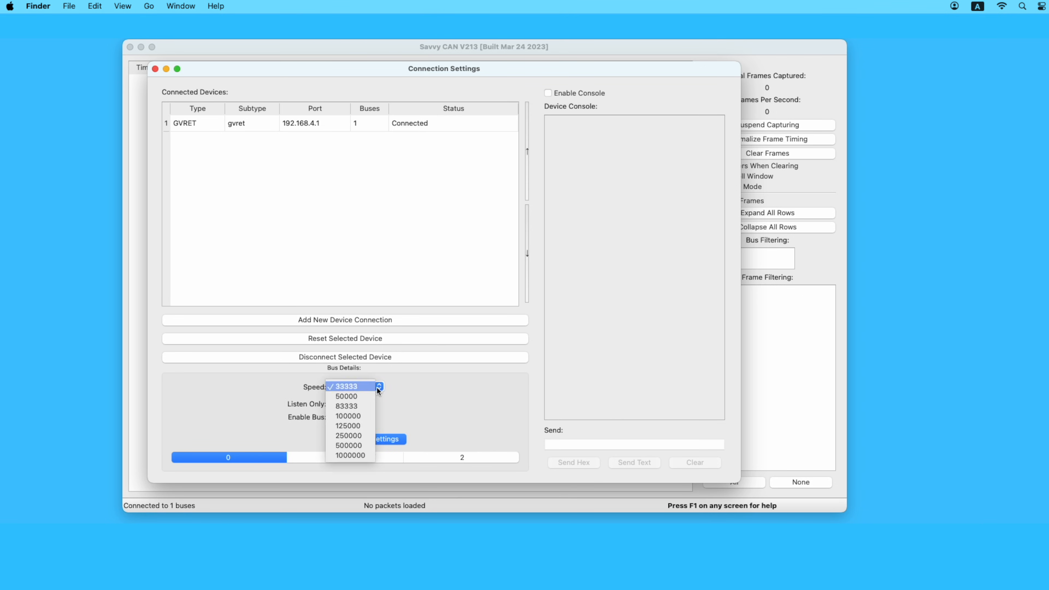
{"action": "left_click", "coordinate": [349, 445]}
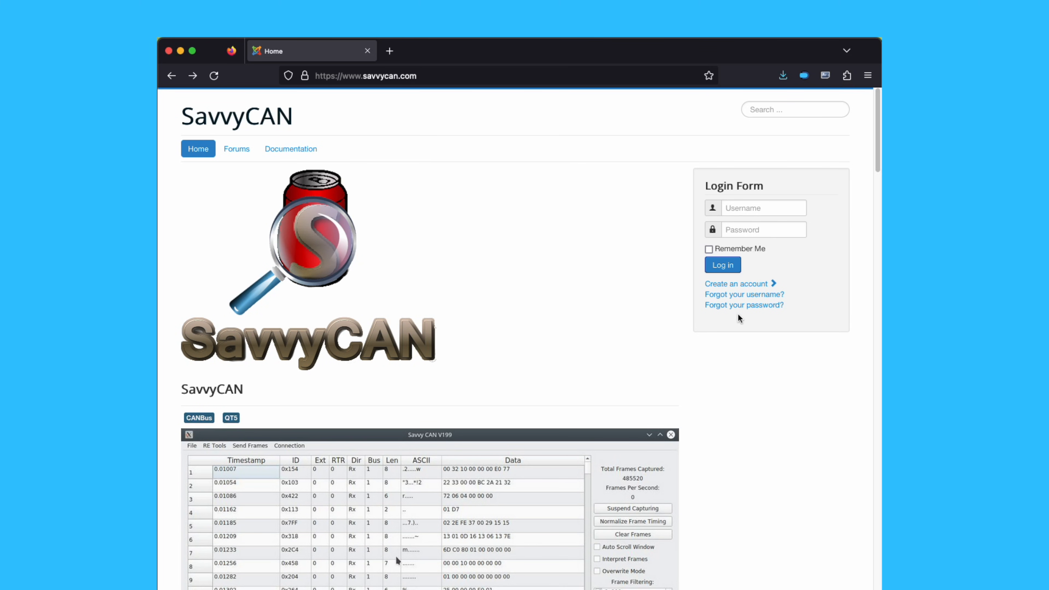
{"action": "mouse_move", "coordinate": [290, 140]}
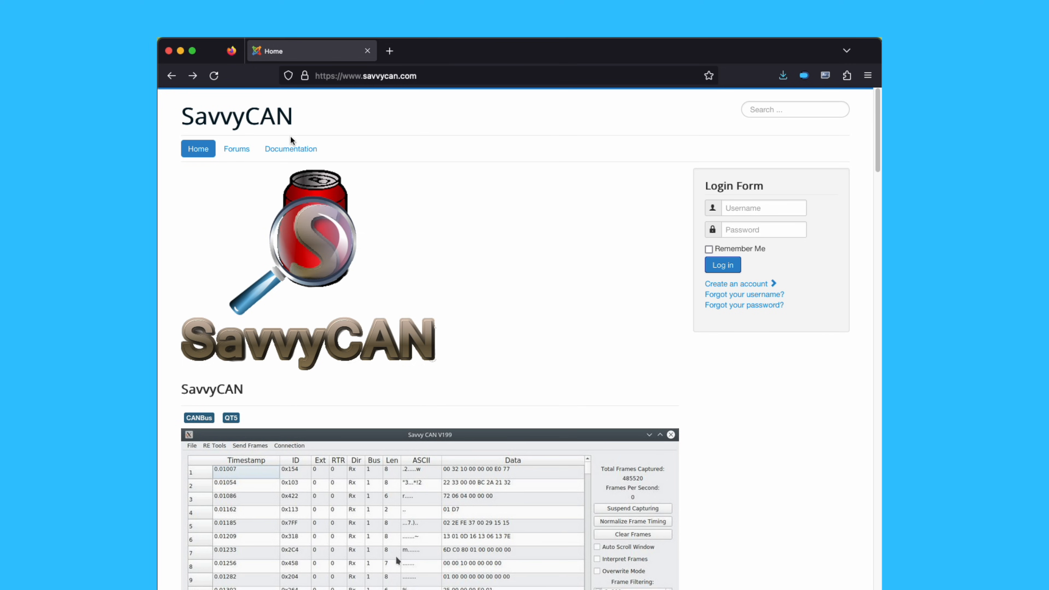
{"action": "left_click", "coordinate": [291, 149]}
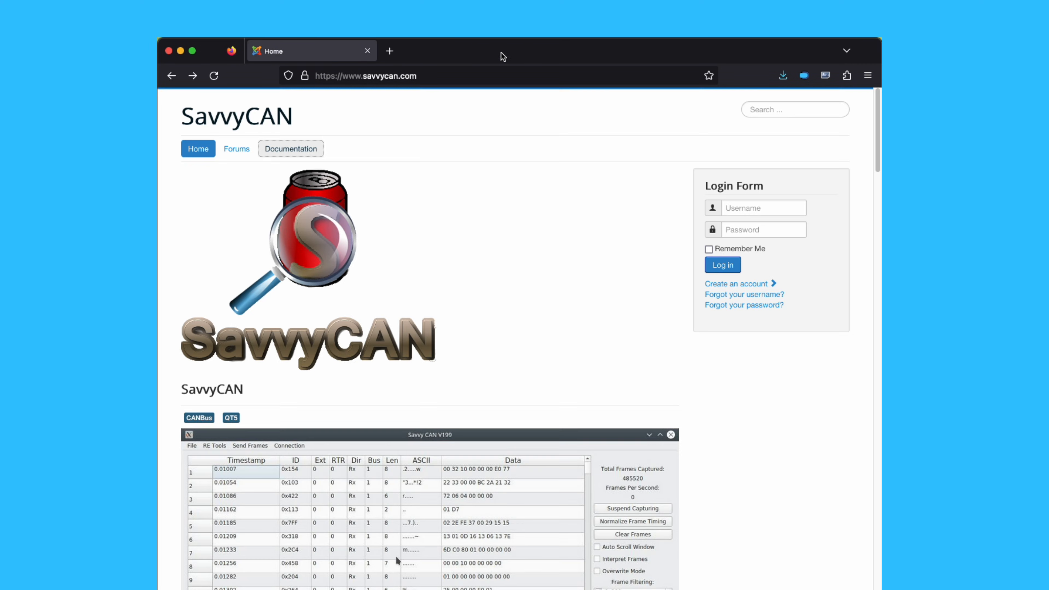
{"action": "scroll", "scroll_direction": "down", "scroll_amount": 3}
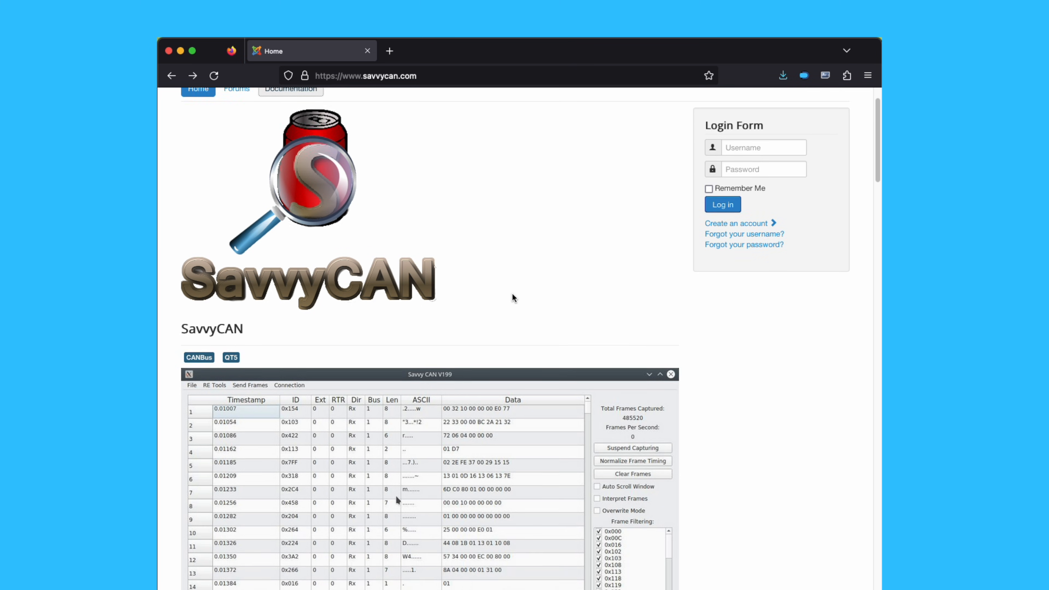
{"action": "scroll", "scroll_direction": "down", "scroll_amount": 3}
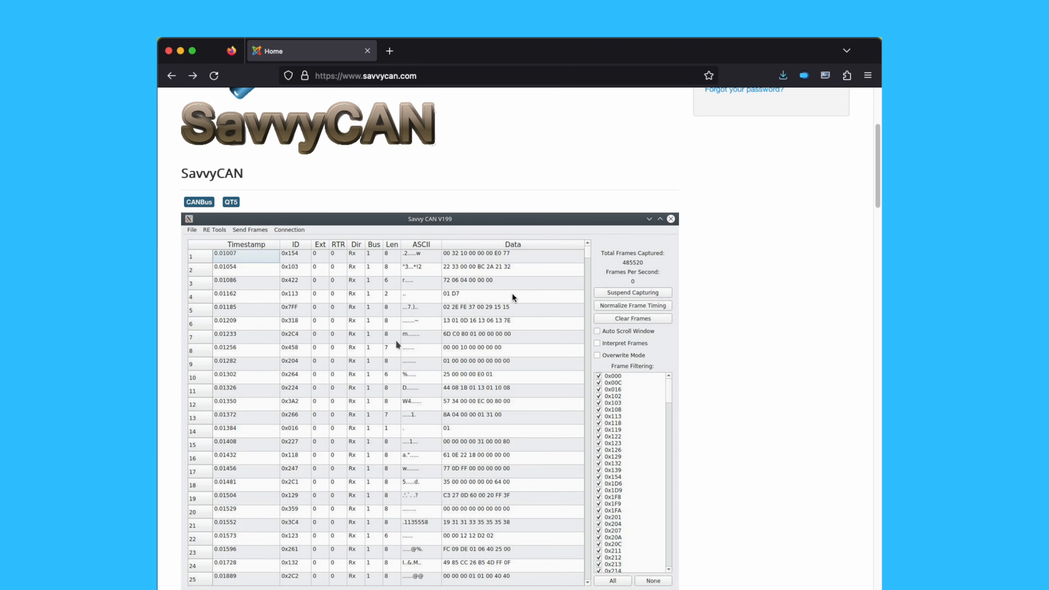
{"action": "scroll", "scroll_direction": "down", "scroll_amount": 3}
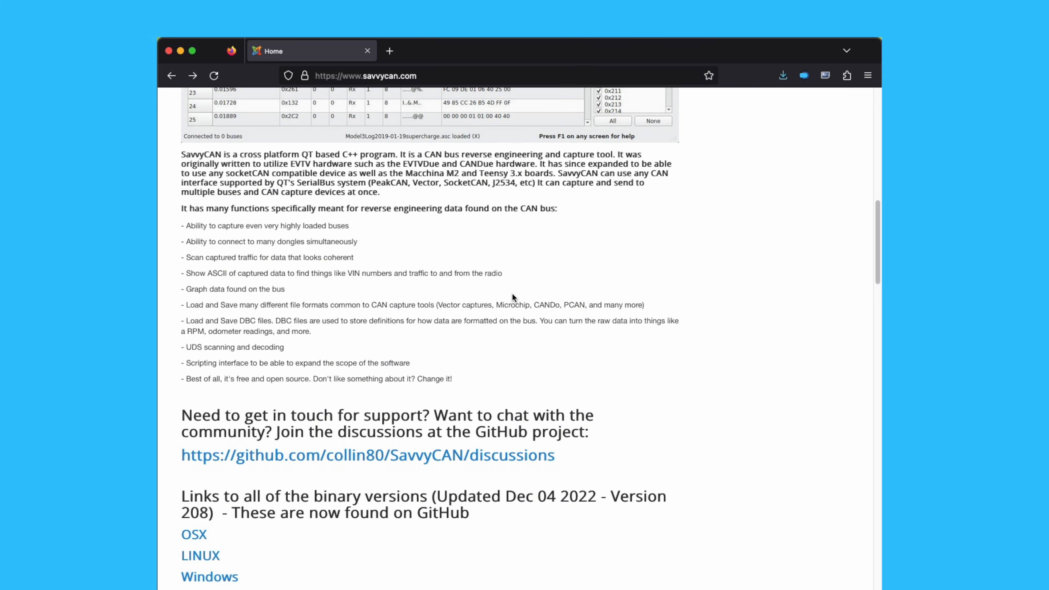